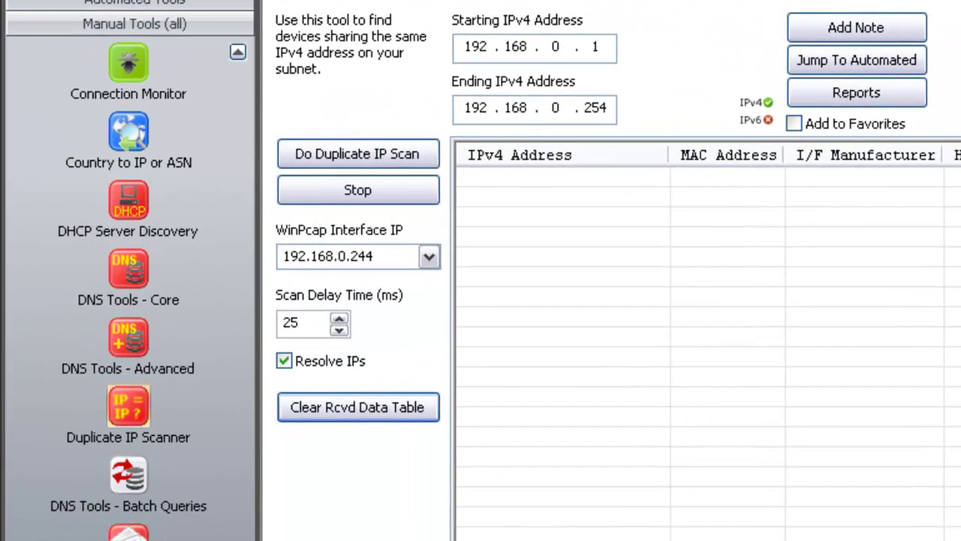
mouse_move(784, 355)
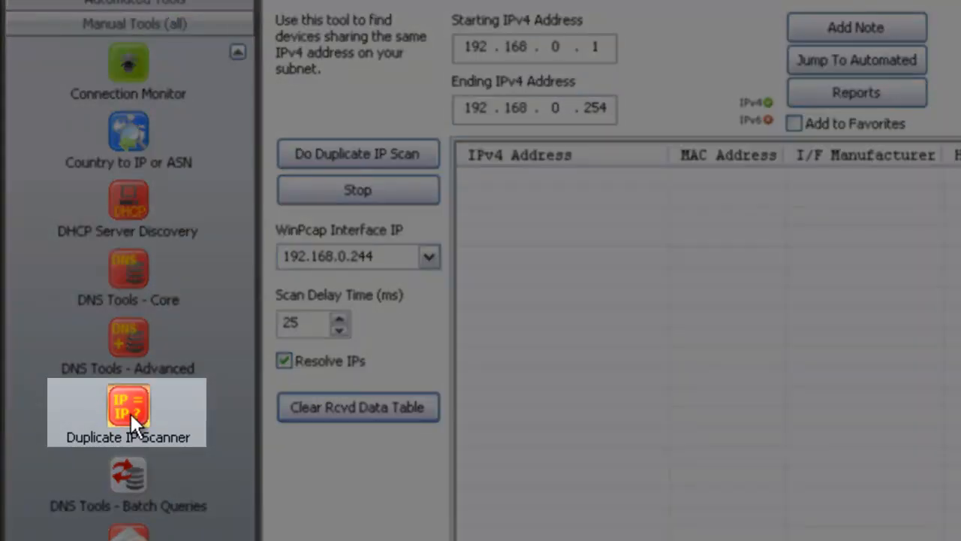
mouse_move(466, 259)
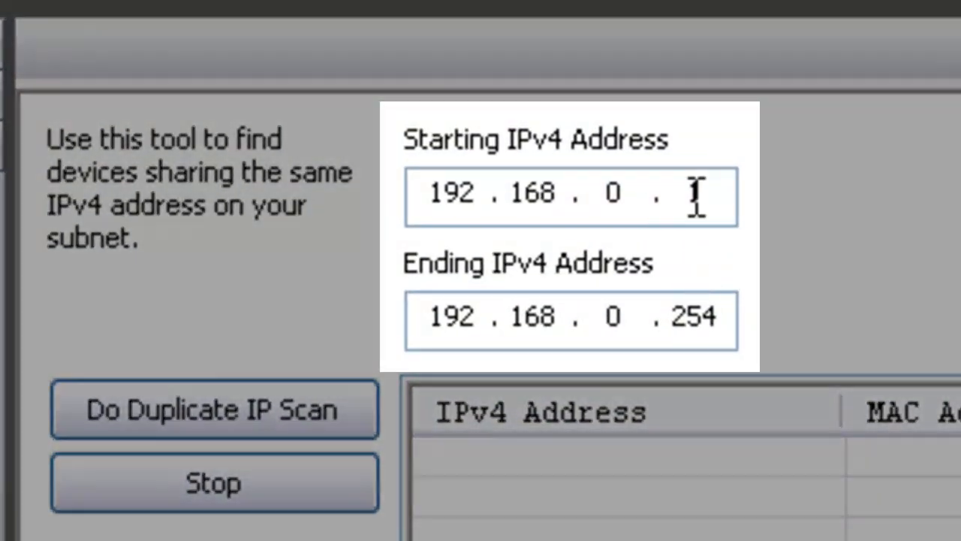
Enter 1 as the last octet so the start address reads 192.168.0.1, ending at 192.168.0.254.
type("1")
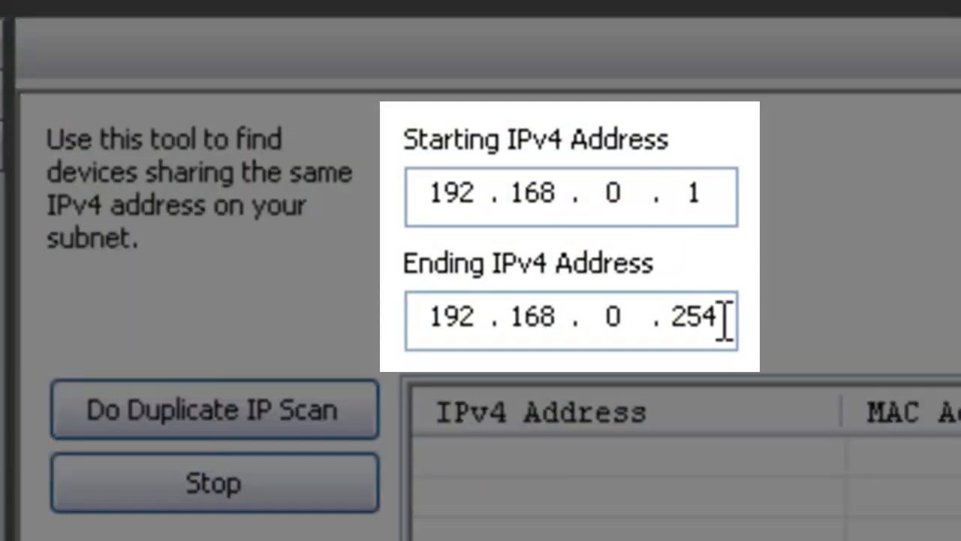
left_click(439, 315)
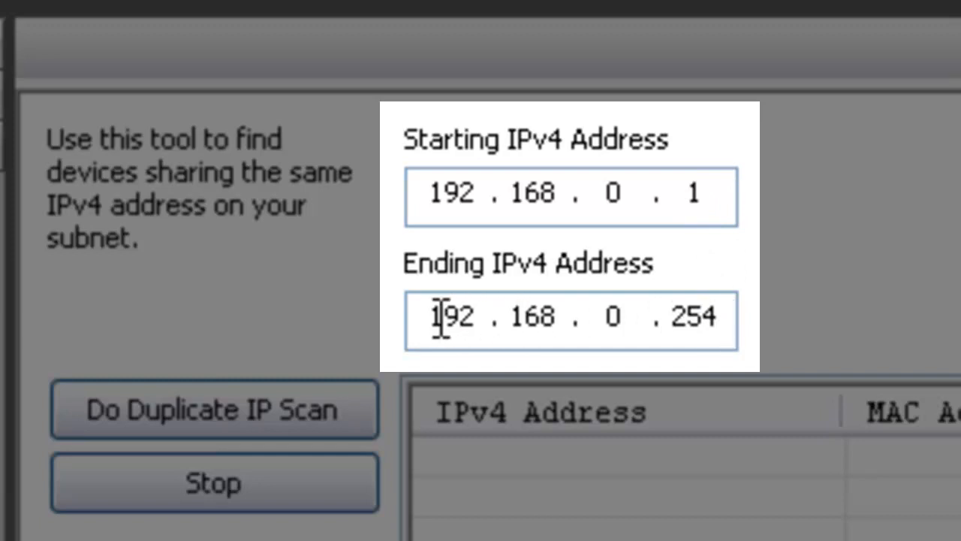
mouse_move(547, 331)
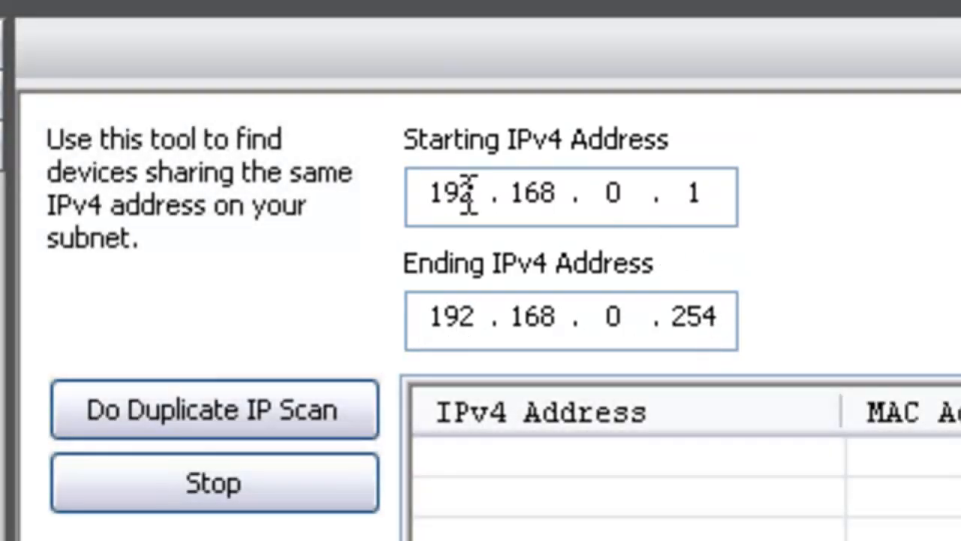
mouse_move(706, 278)
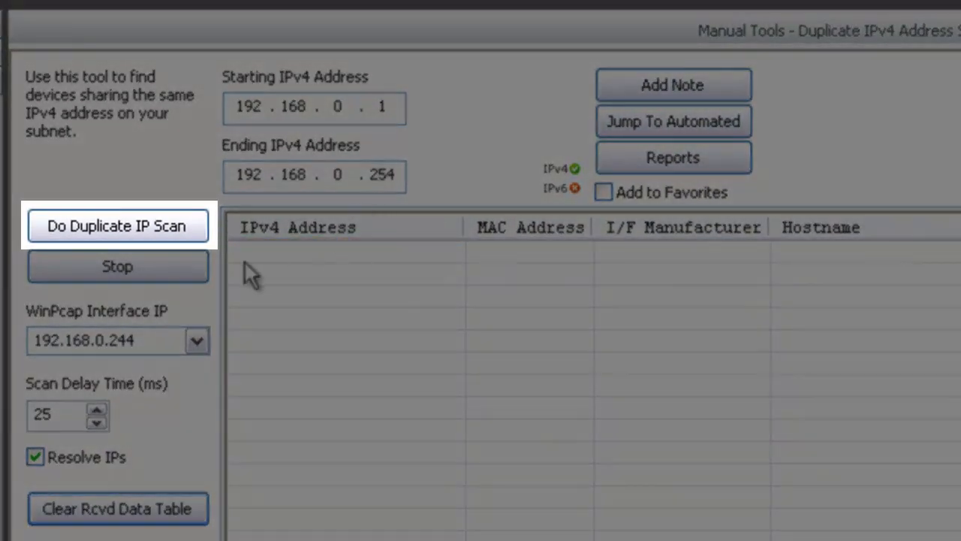
mouse_move(162, 228)
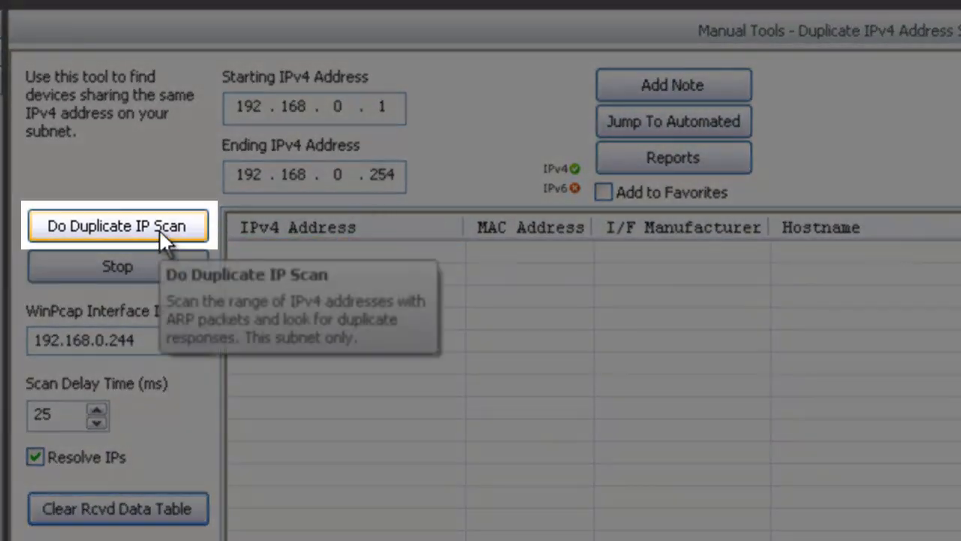
Run the duplicate IP scan, revealing 192.168.0.190 twice with two different MAC addresses.
left_click(117, 226)
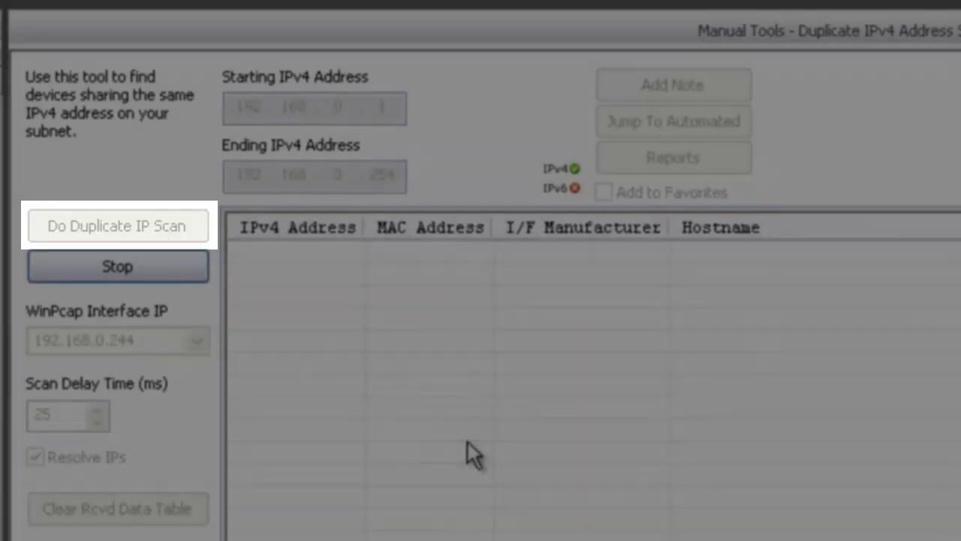
left_click(117, 226)
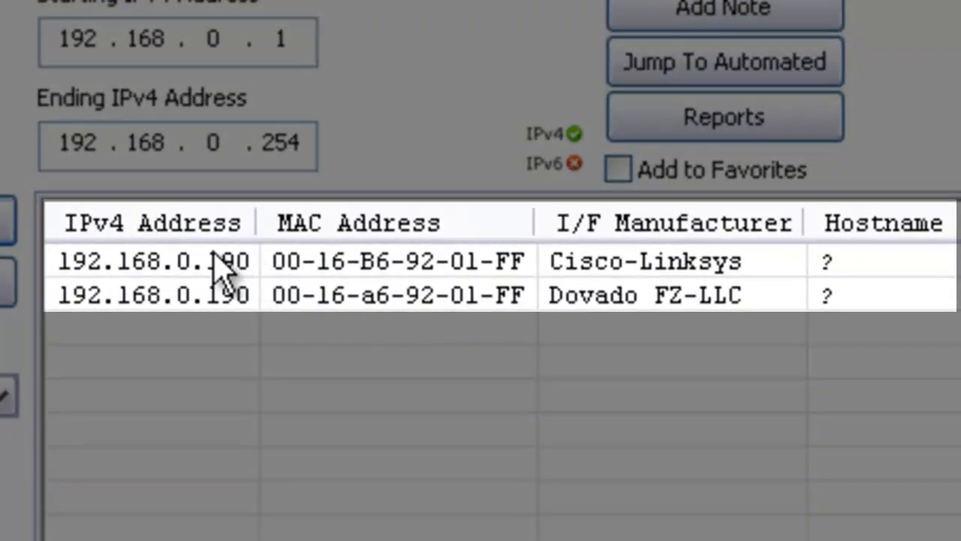
mouse_move(418, 278)
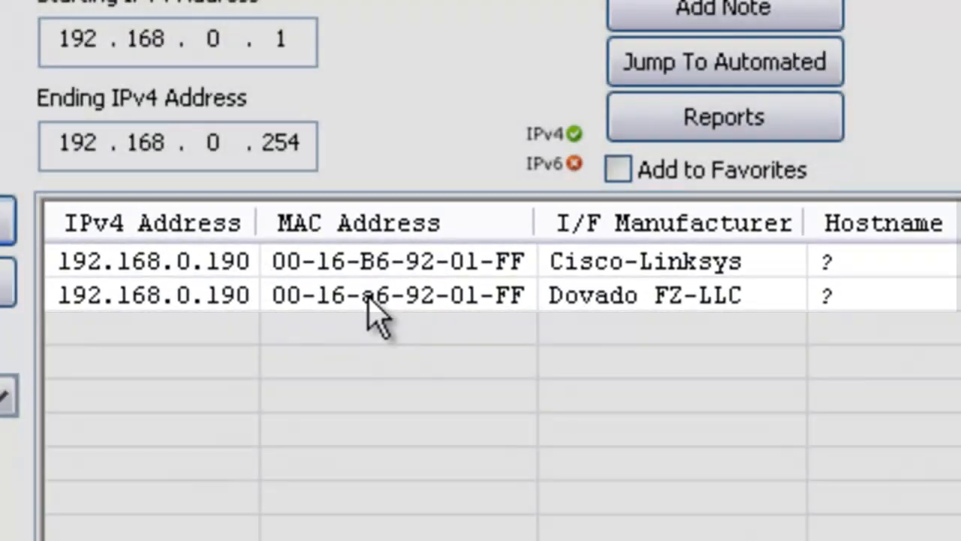
Show the context menu for the second 192.168.0.190 row with its copy and save options.
right_click(375, 294)
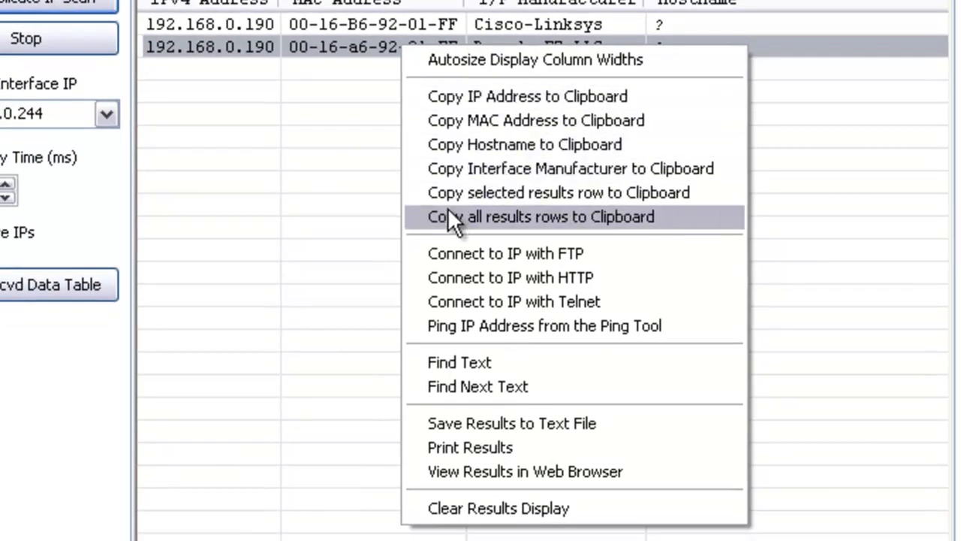
mouse_move(448, 228)
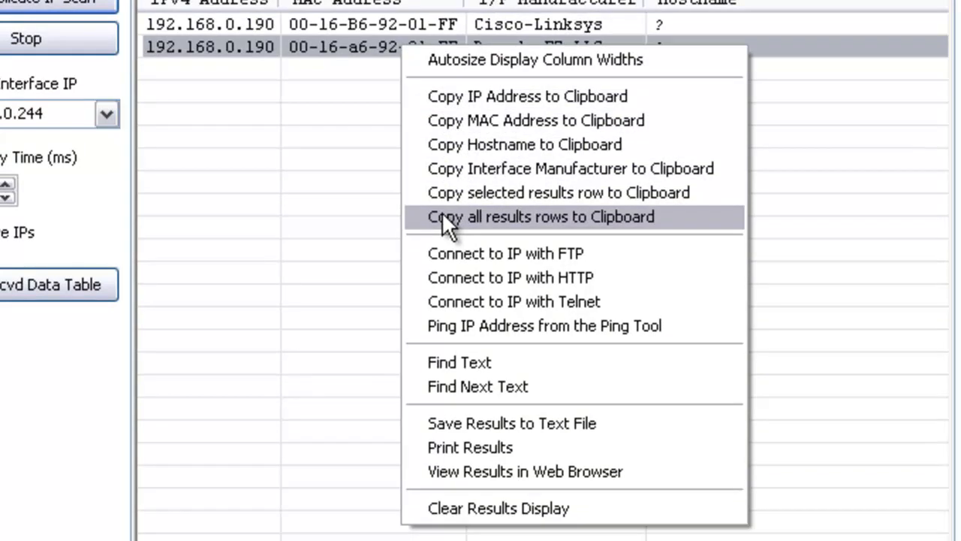
mouse_move(478, 319)
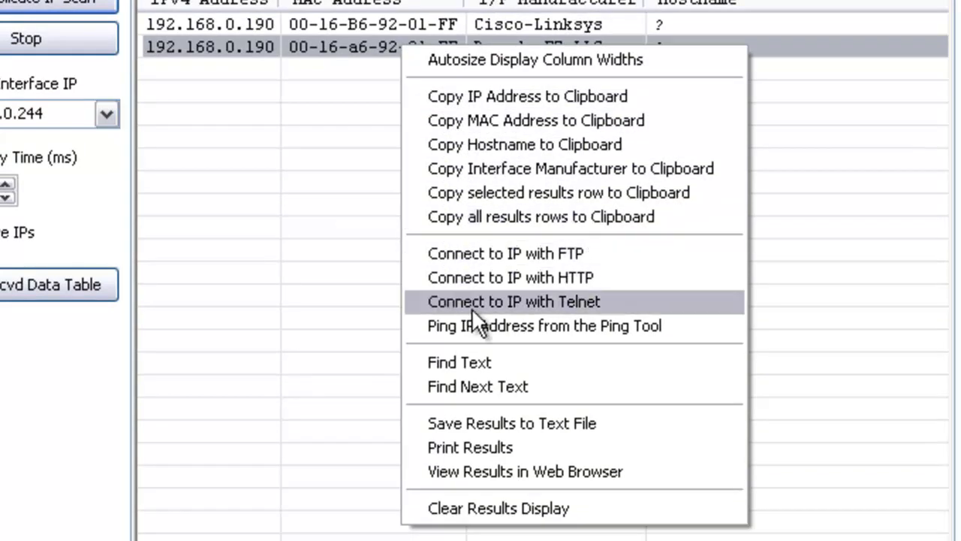
mouse_move(499, 448)
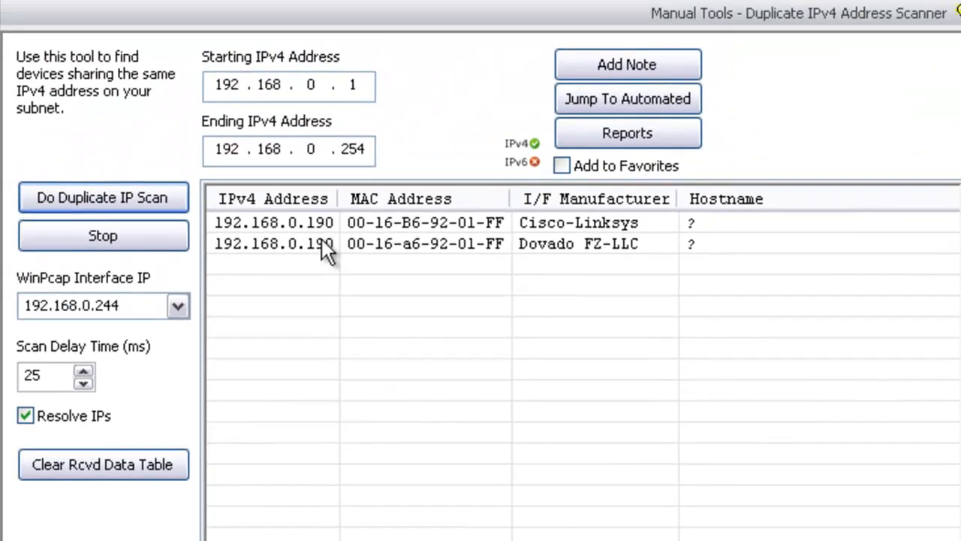
mouse_move(297, 246)
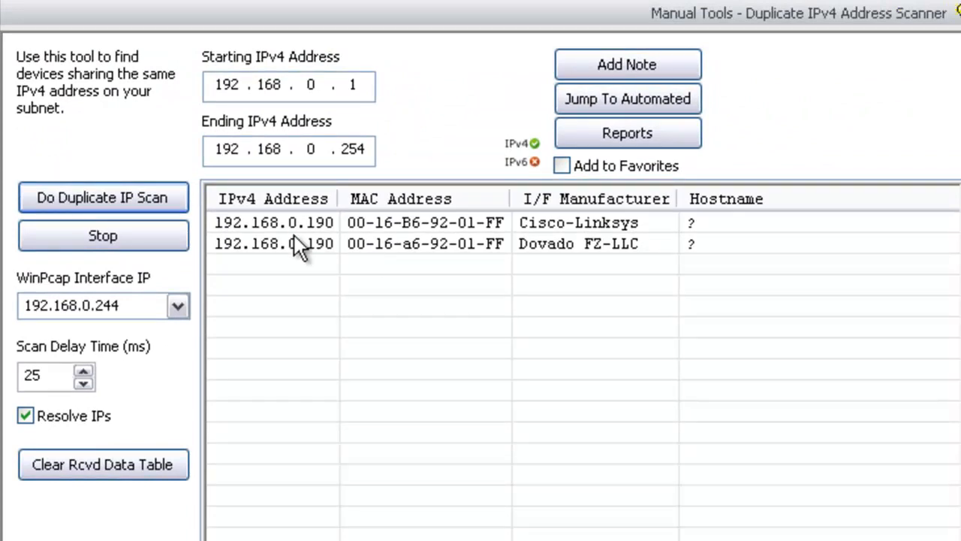
mouse_move(415, 337)
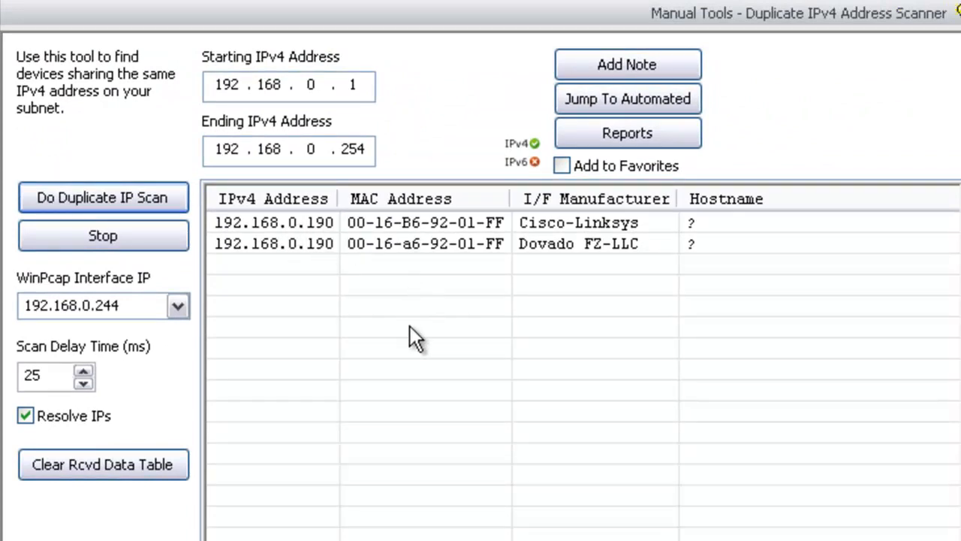
mouse_move(330, 248)
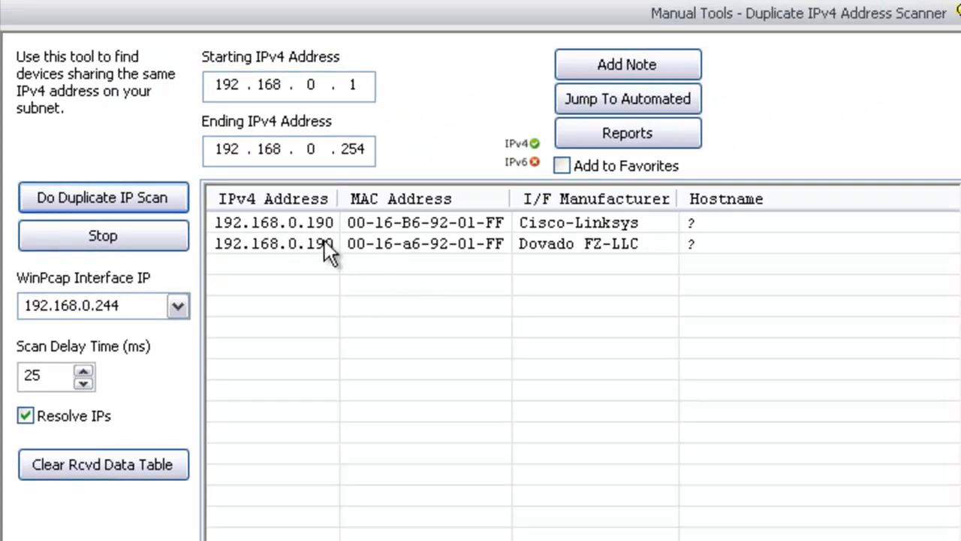
mouse_move(482, 418)
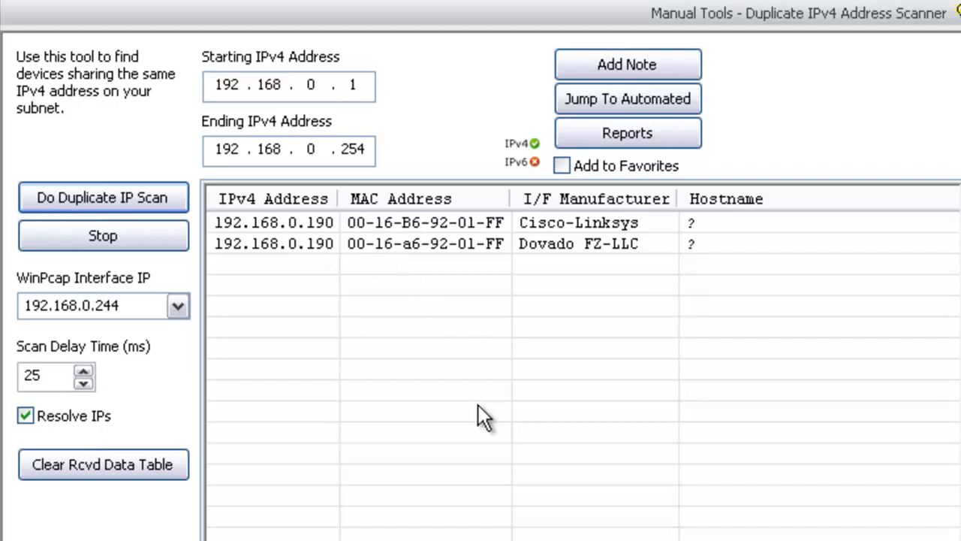